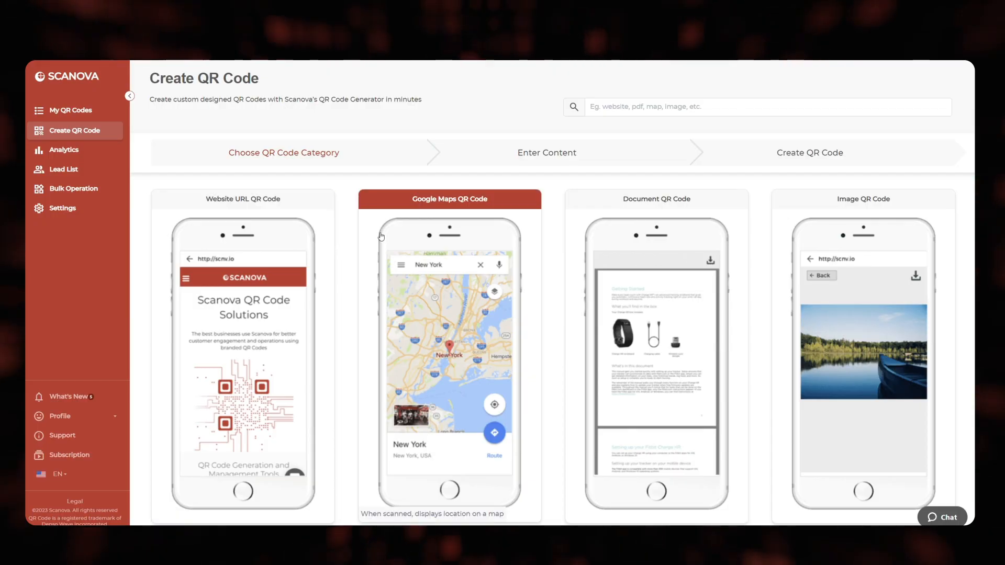
Step: Scroll down the QR code type list until the Custom Page QR Code card shows
scroll(down, 3)
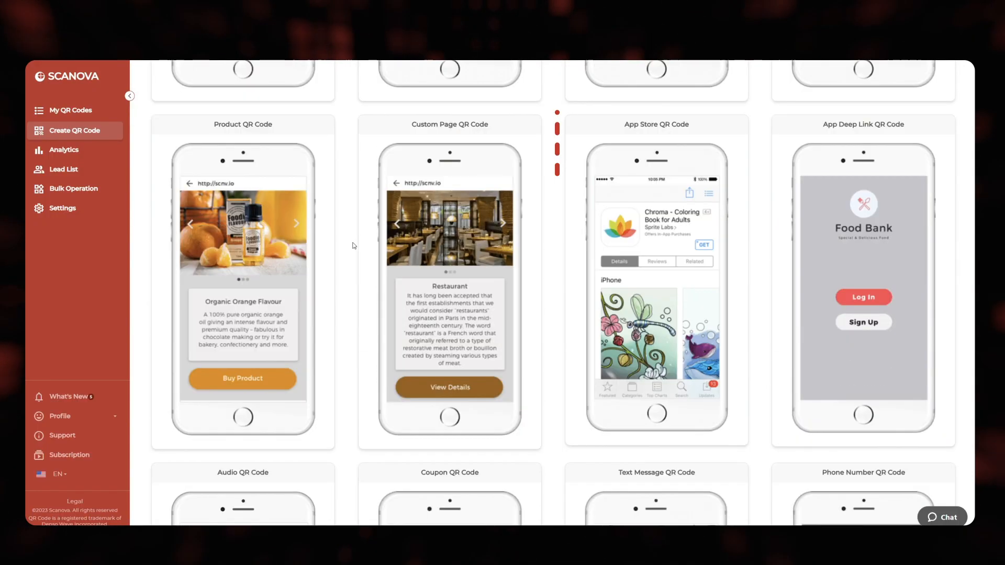
scroll(down, 3)
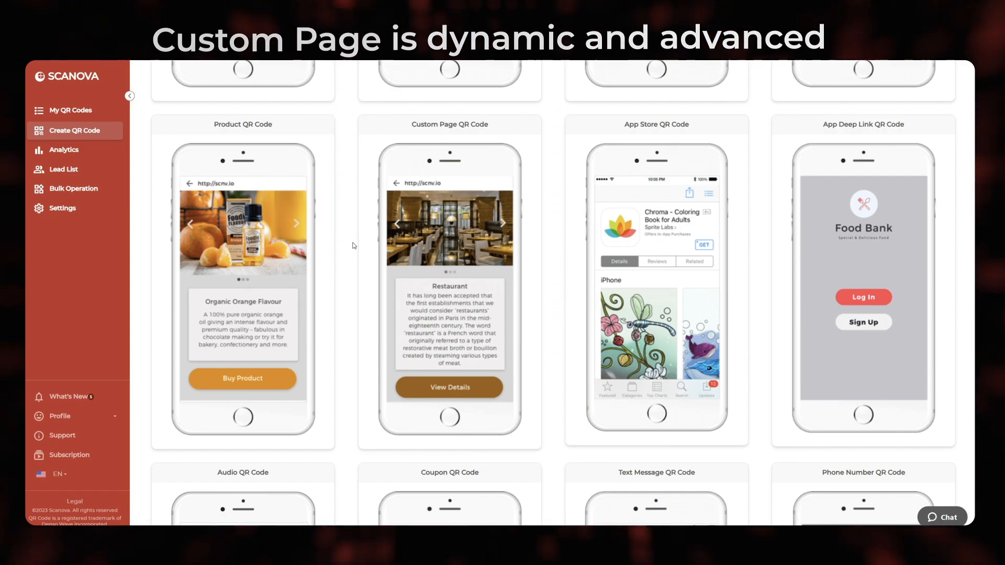
Step: Select the Custom Page QR Code type and move on through its content editor
click(449, 282)
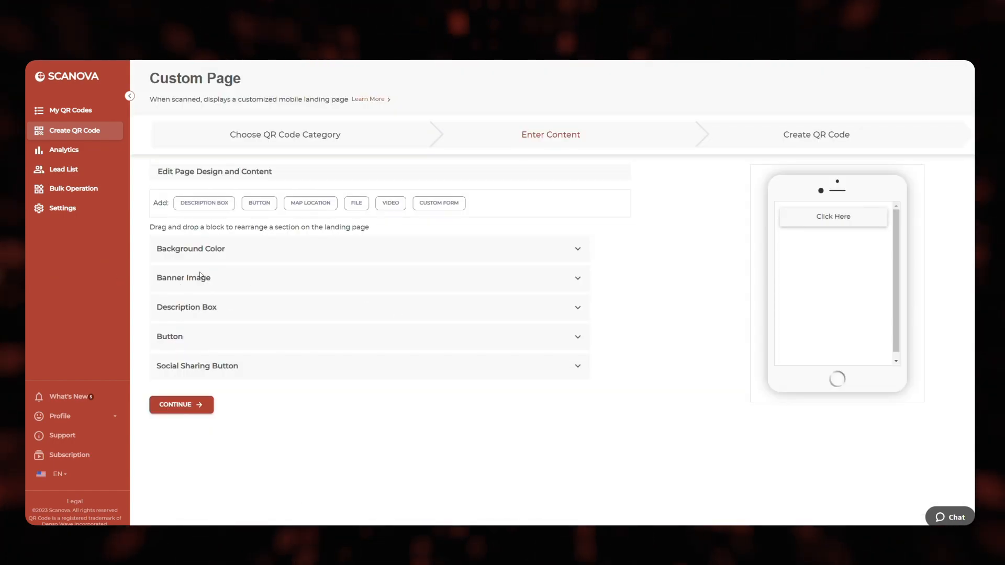
click(186, 308)
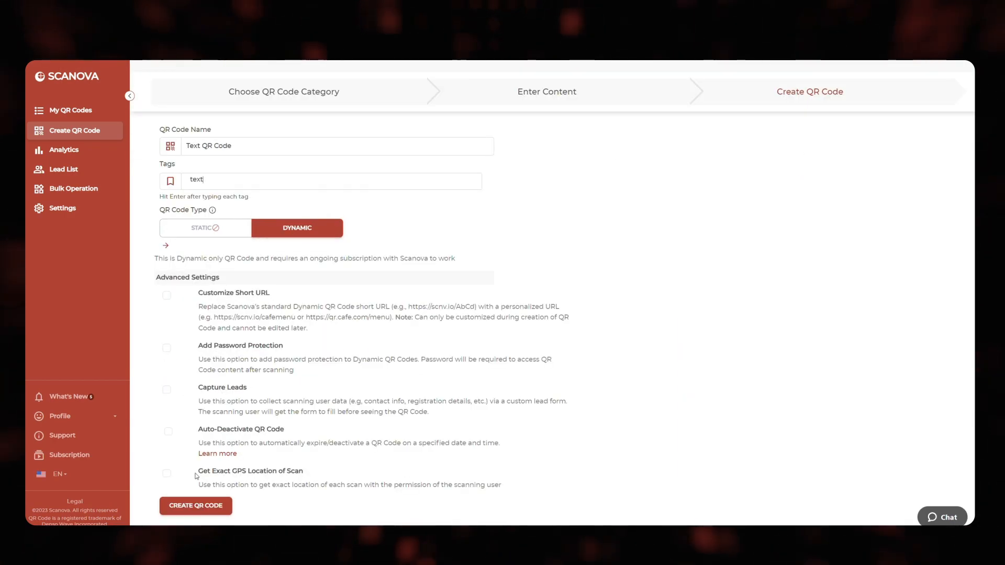
Step: Keep the name 'Text QR Code' with Dynamic type and create the code
click(195, 505)
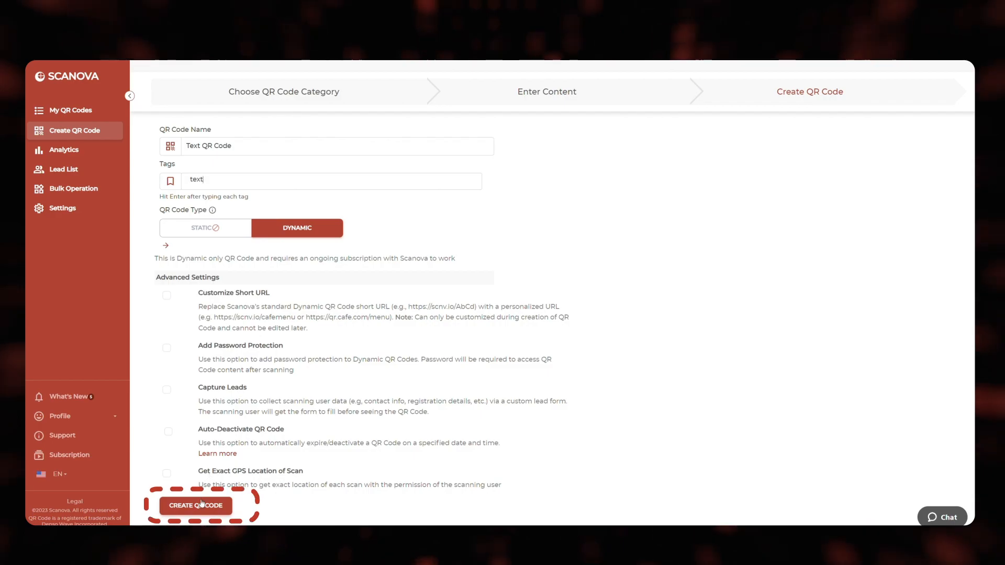
click(195, 505)
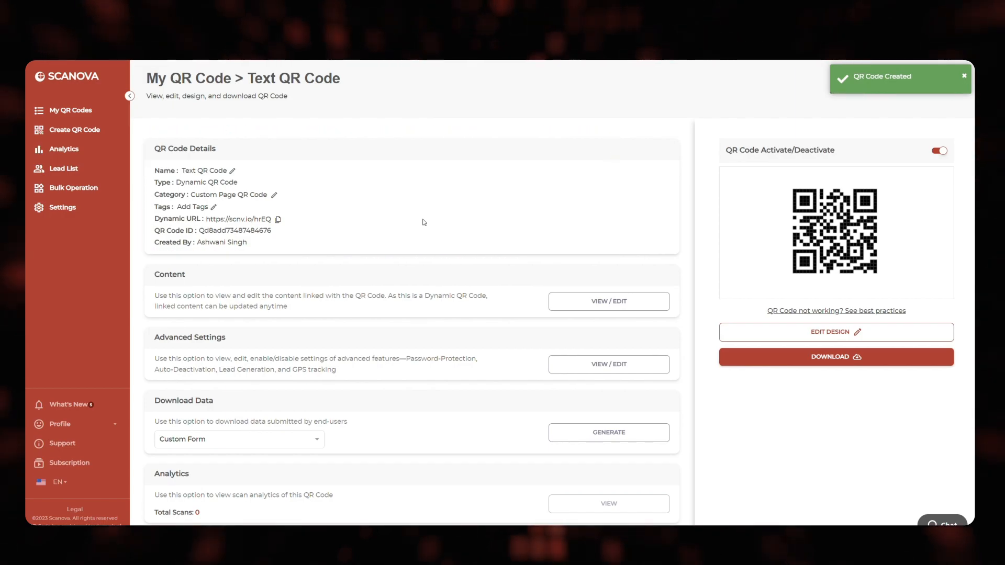
Step: Edit the code's design to reach the Custom Logo or Custom Background choice
click(835, 332)
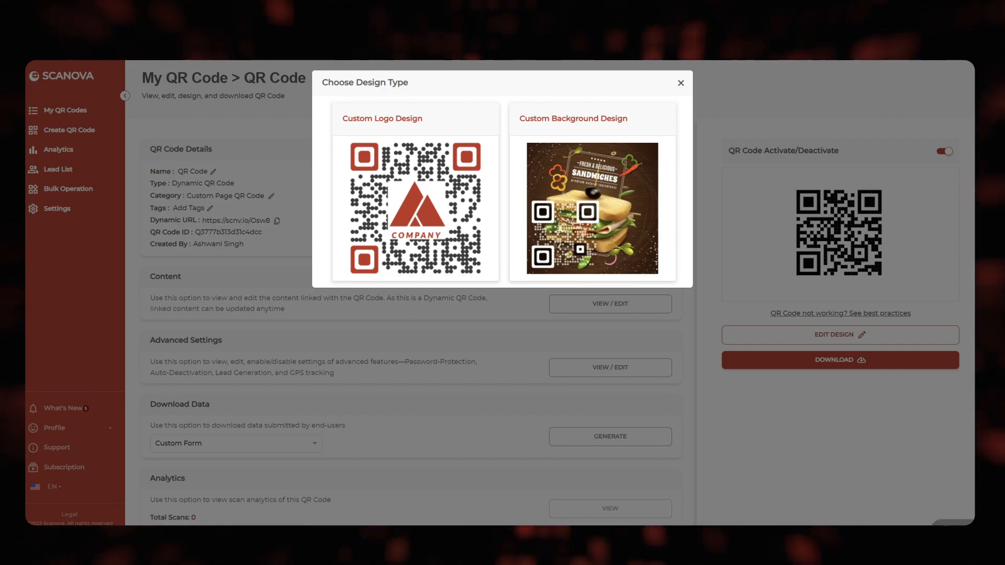
click(591, 208)
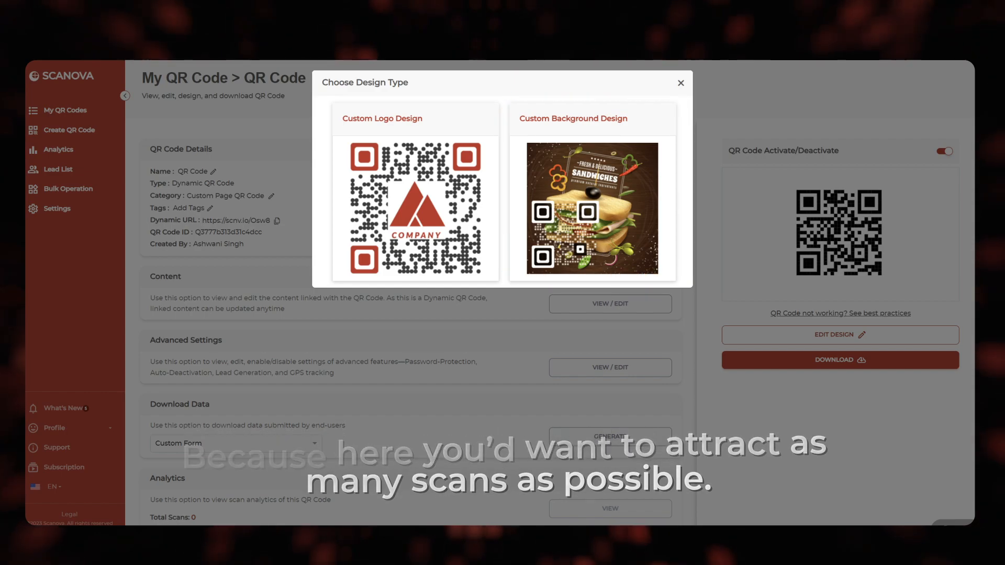
Step: Choose Custom Logo Design with a central 'T' text logo and finish editing
click(414, 205)
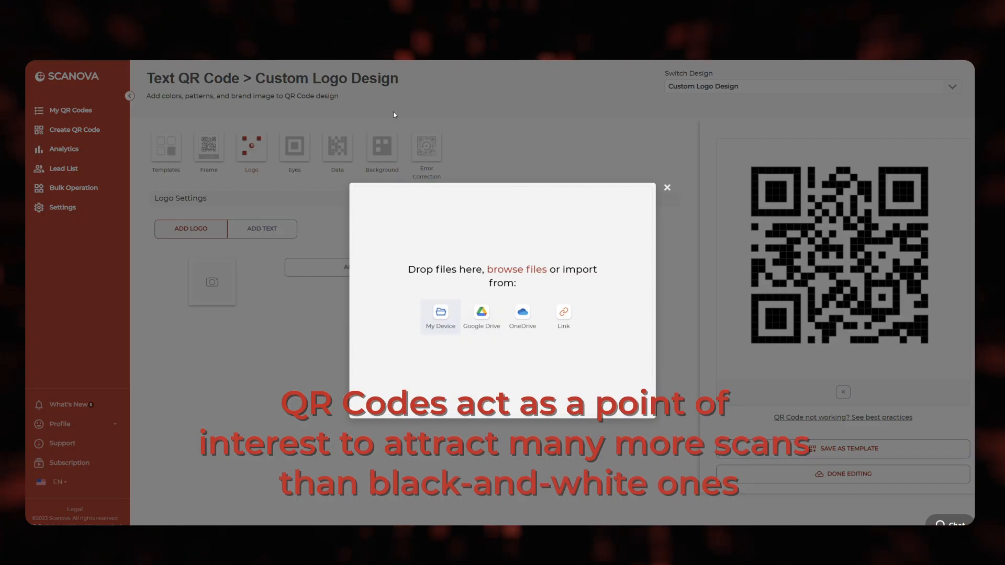
mouse_move(144, 159)
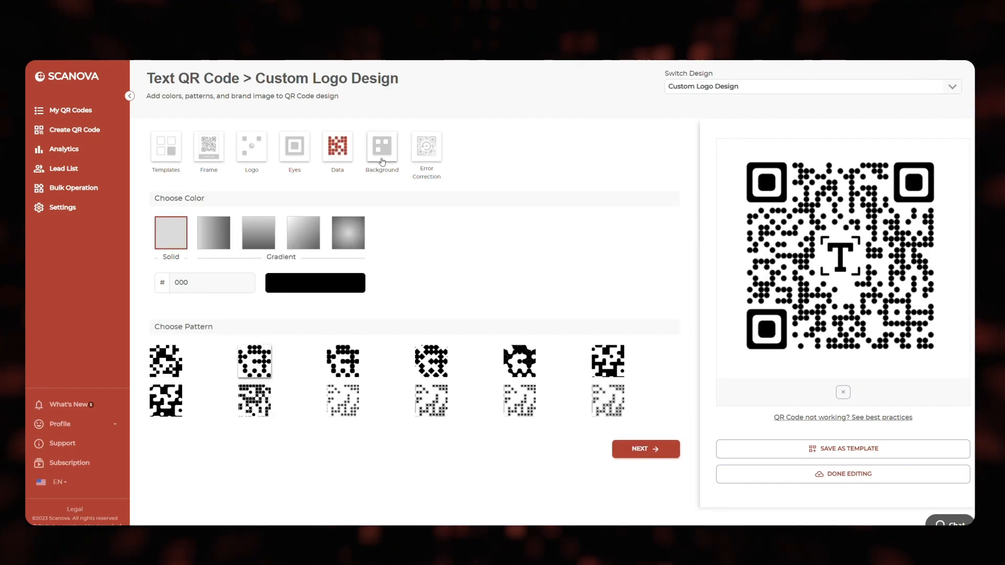
click(842, 473)
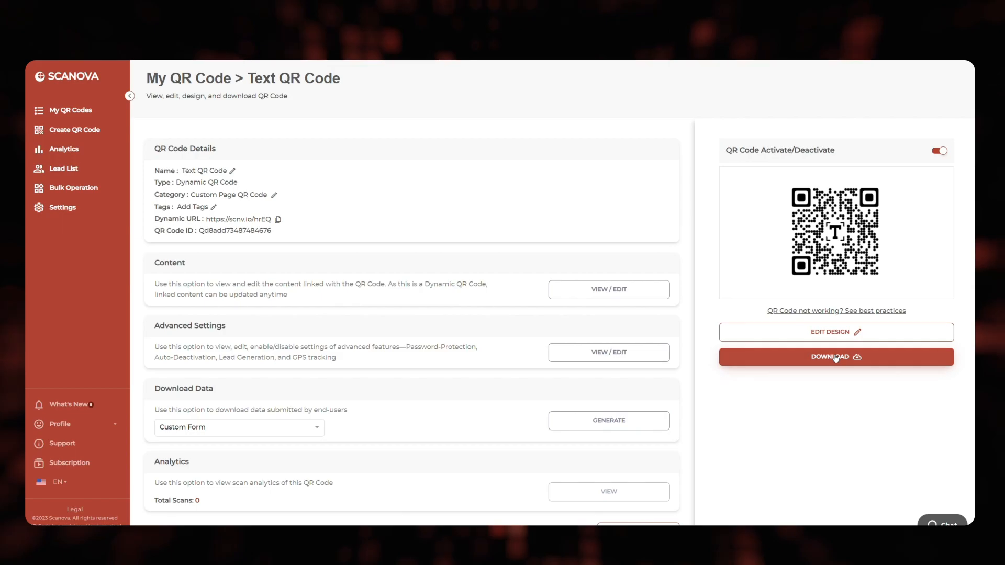
Step: Export the QR code as a JPEG, 10 cm wide in centimetre units
click(836, 356)
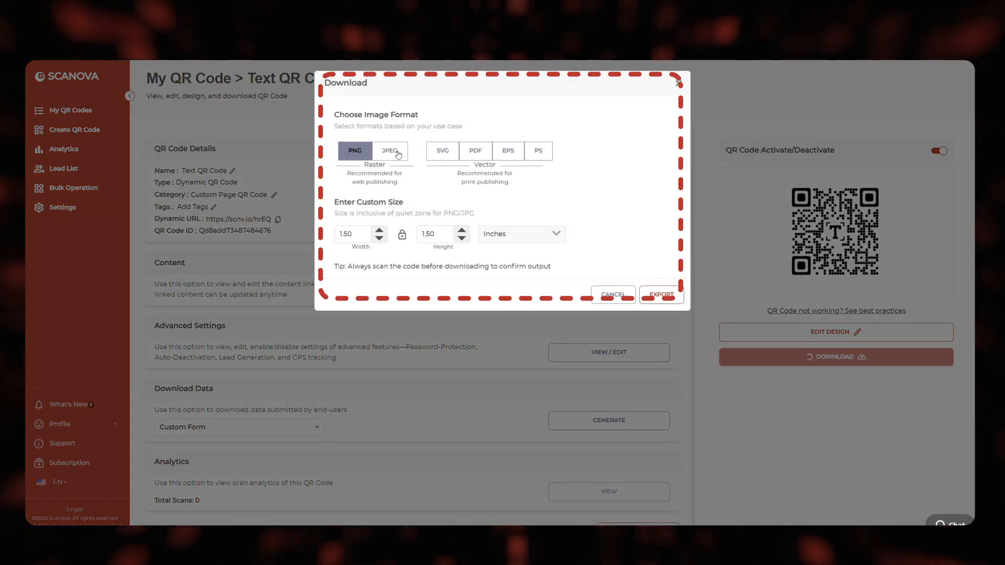
click(520, 233)
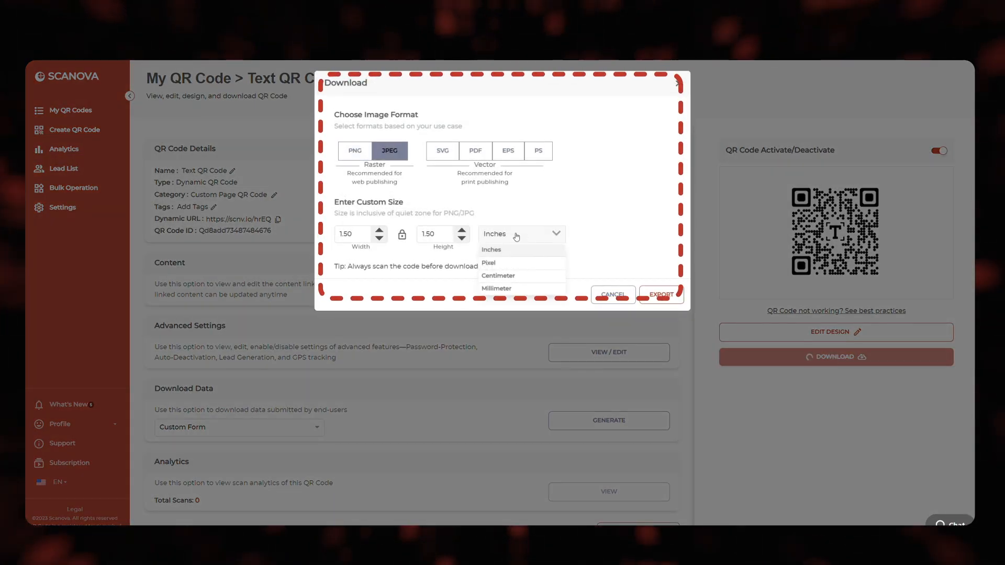
click(498, 275)
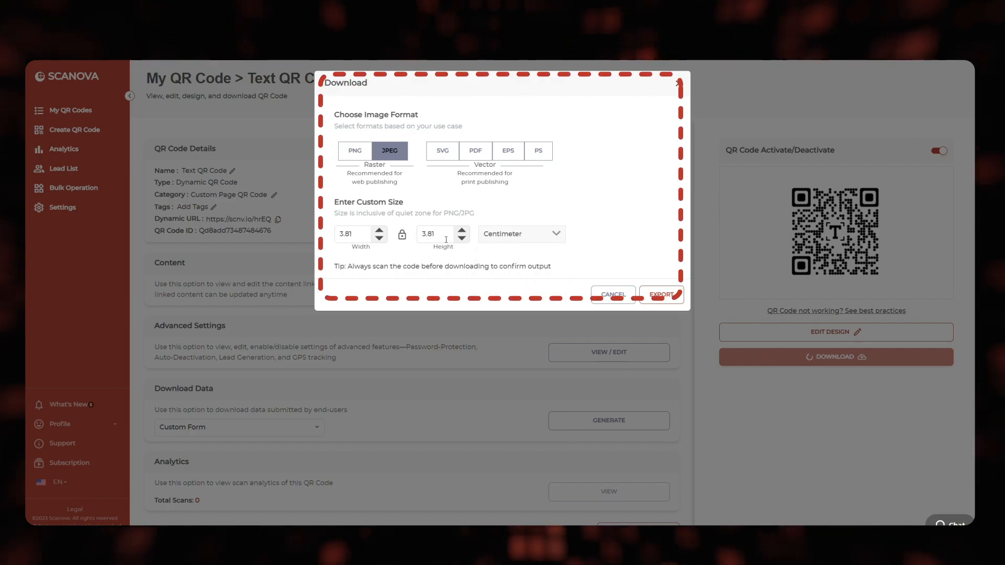
text(1)
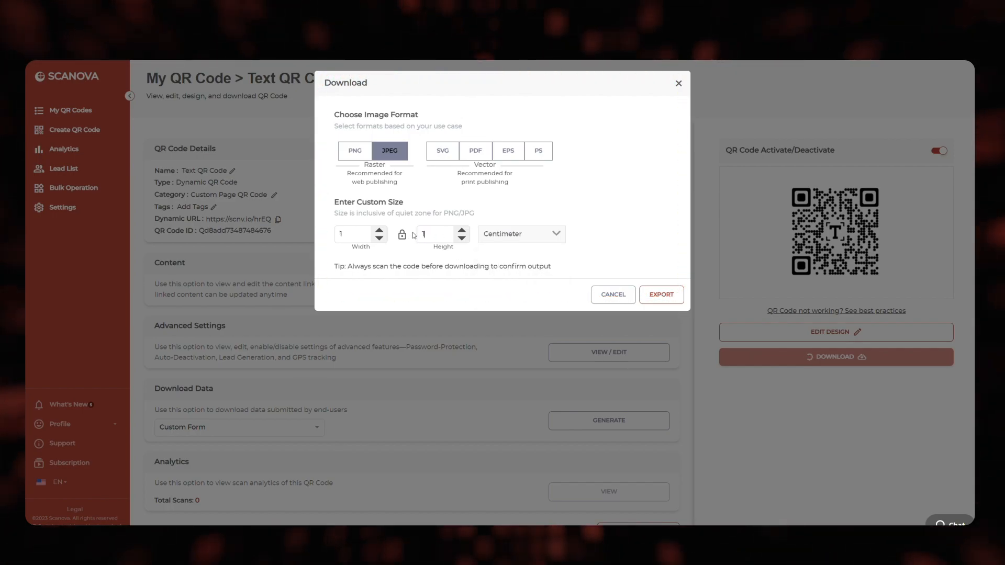
click(660, 294)
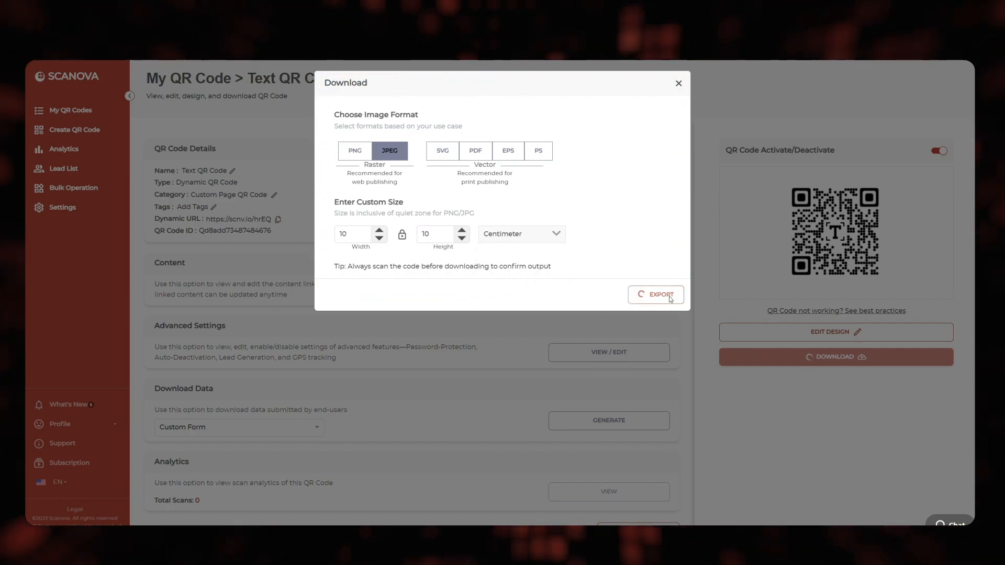